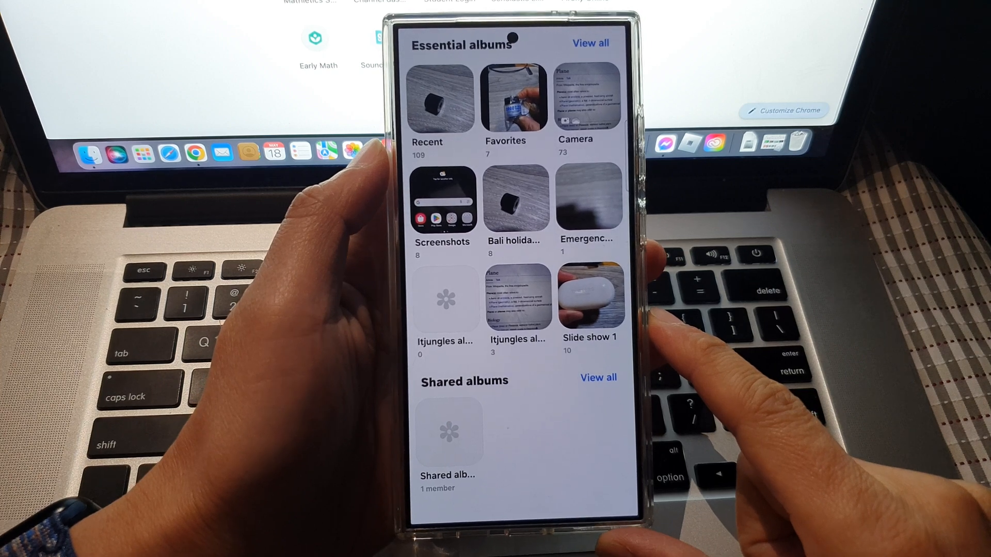
Return to the home screen and relaunch the Gallery app
{"action": "left_click", "coordinate": [526, 508]}
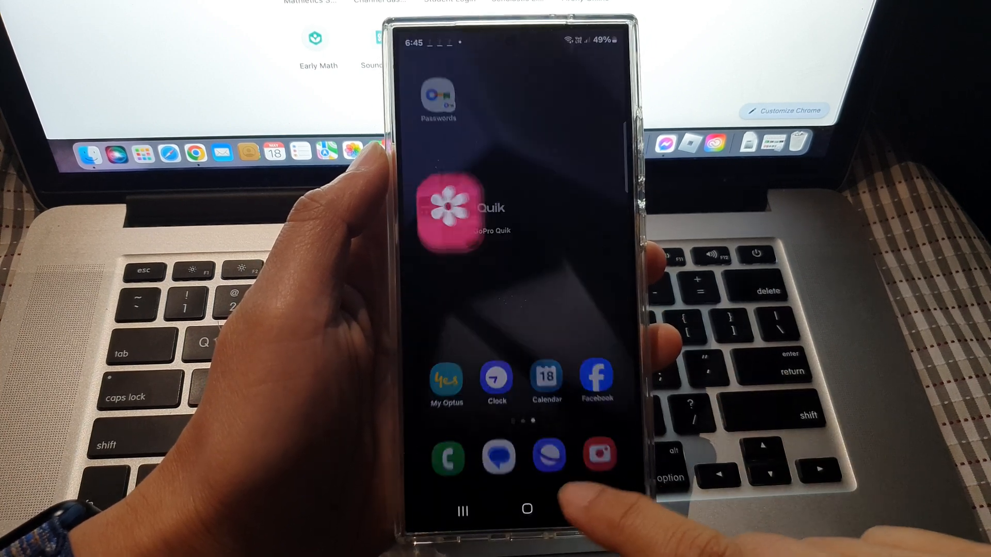
{"action": "scroll", "scroll_direction": "left", "scroll_amount": 3}
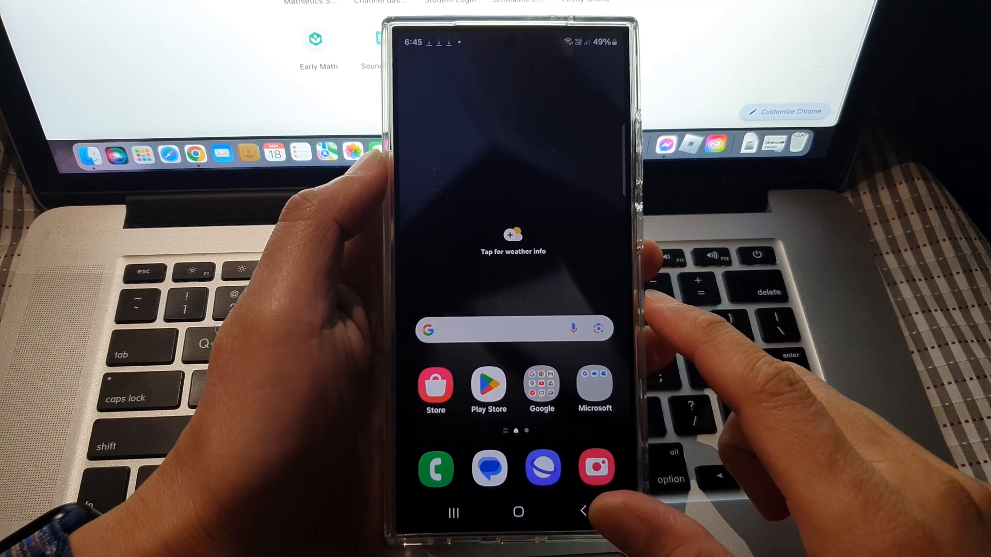
{"action": "scroll", "scroll_direction": "left", "scroll_amount": 3}
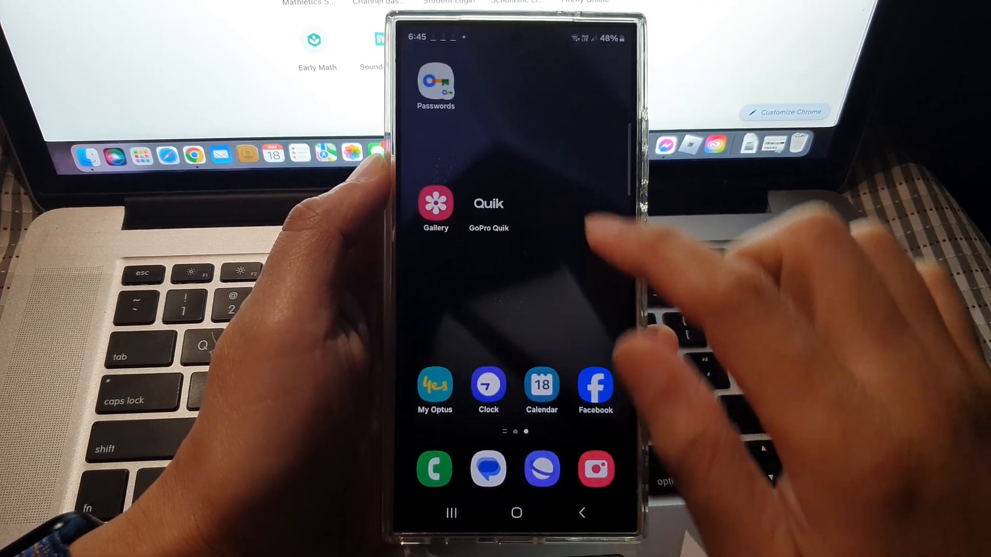
{"action": "left_click", "coordinate": [434, 205]}
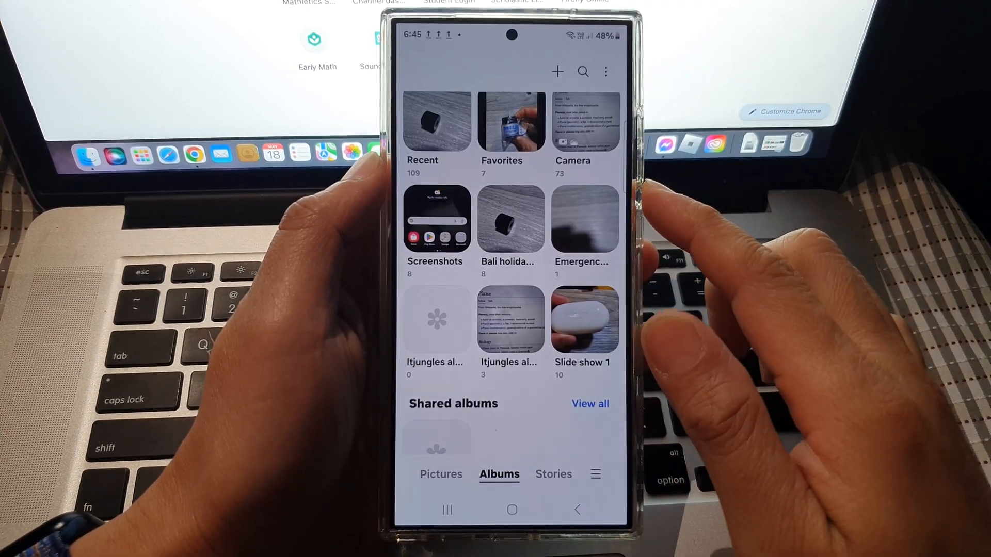
Go to Albums via Pictures and bring up the create-new menu
{"action": "left_click", "coordinate": [440, 475]}
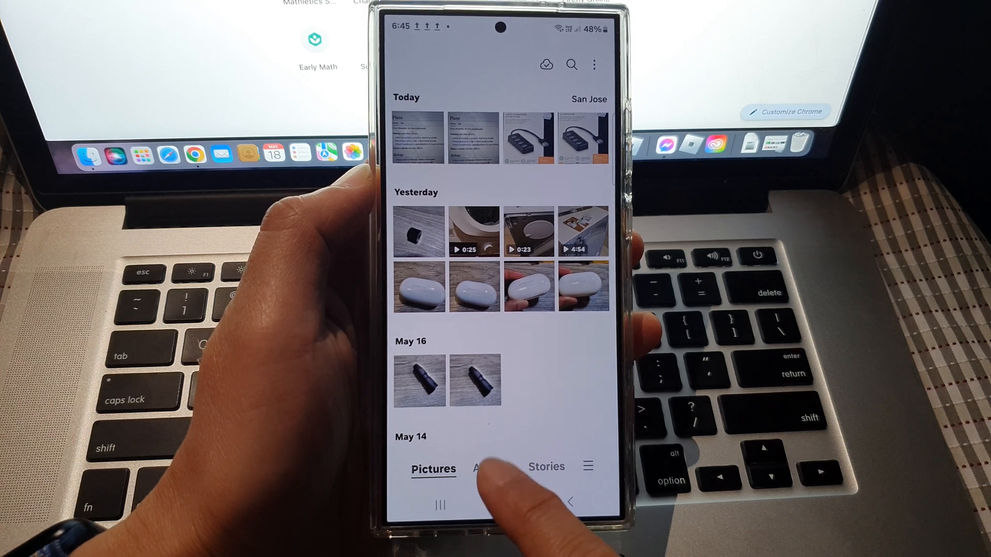
{"action": "left_click", "coordinate": [491, 466]}
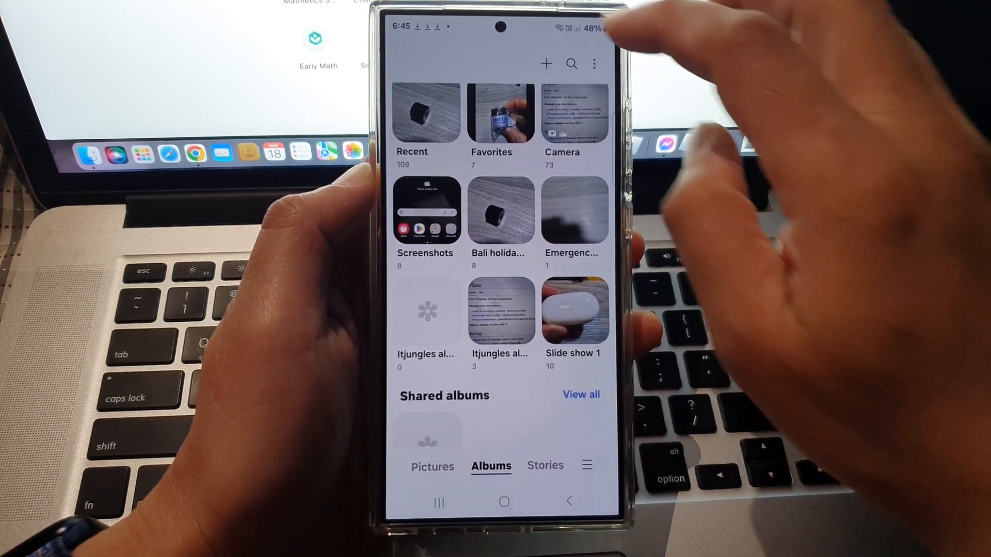
{"action": "left_click", "coordinate": [546, 63]}
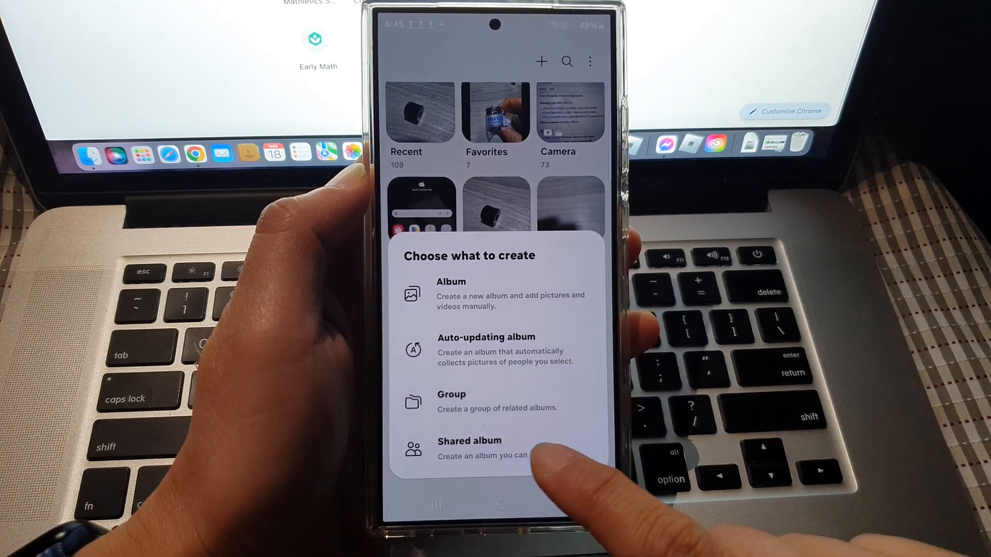
Create a shared album named with 'fam', reaching the choose-people screen
{"action": "left_click", "coordinate": [469, 440]}
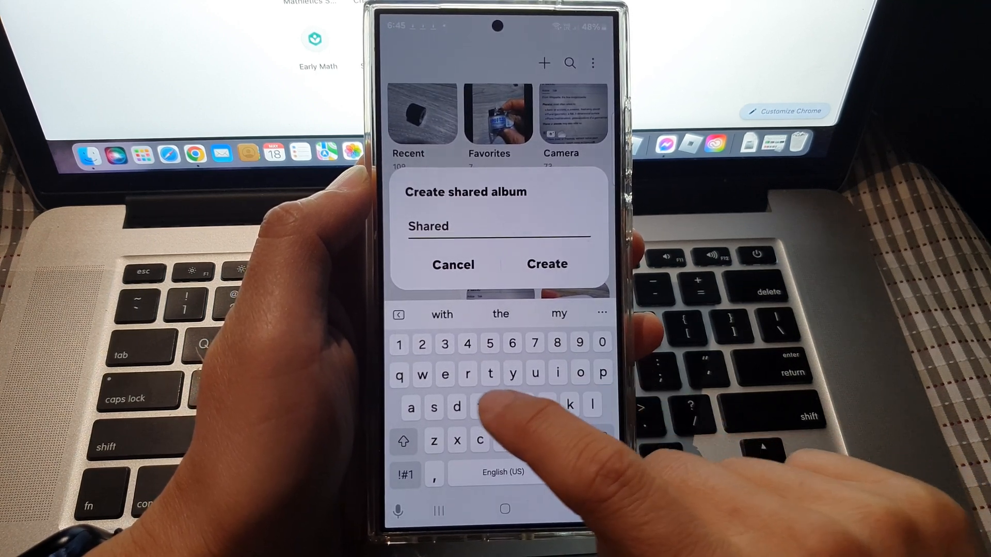
{"action": "type", "text": "fam"}
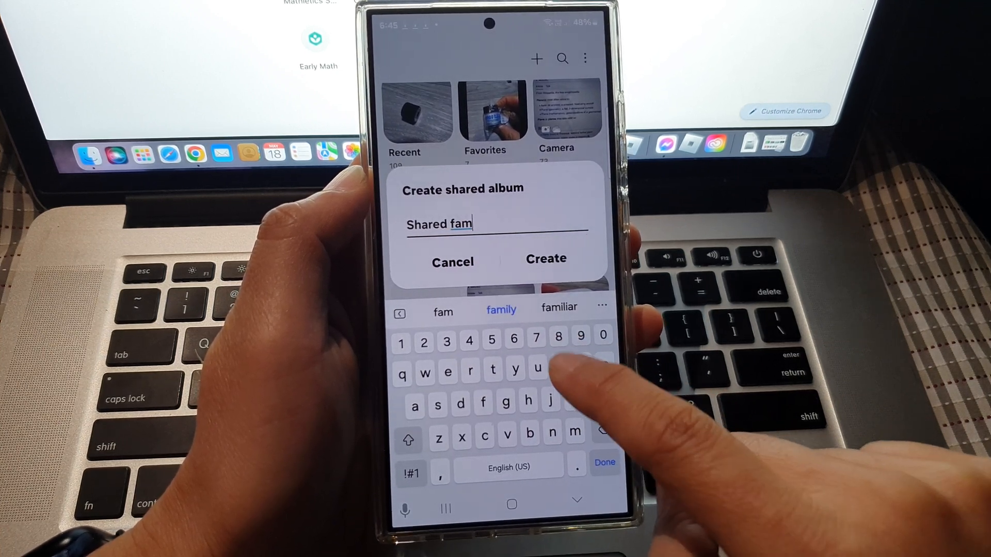
{"action": "left_click", "coordinate": [545, 258]}
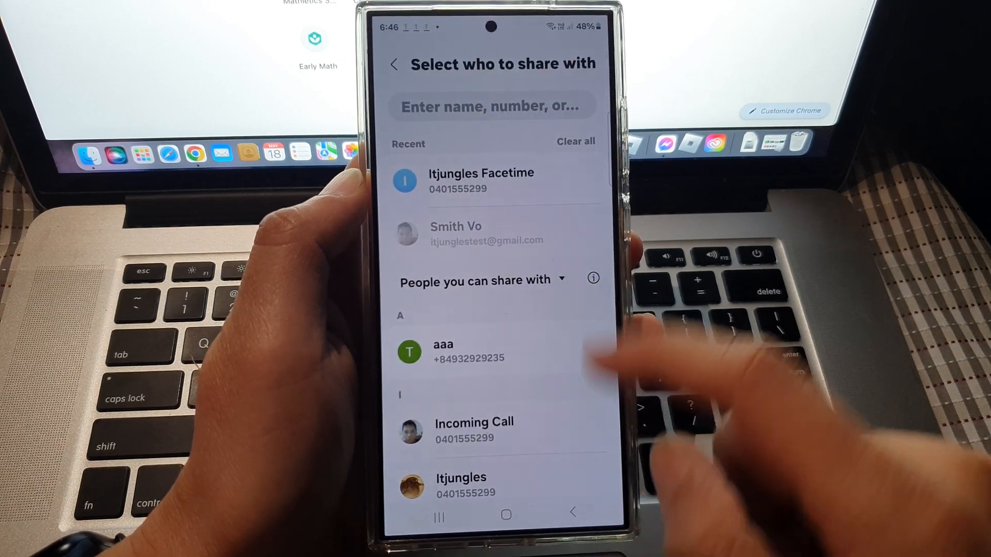
Invite two selected contacts to the new shared album
{"action": "left_click", "coordinate": [481, 180]}
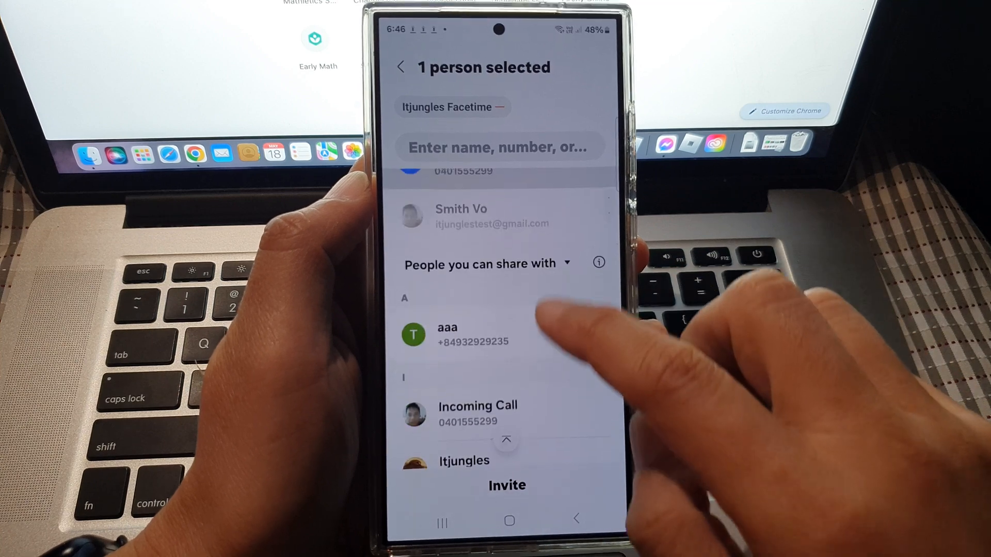
{"action": "left_click", "coordinate": [500, 410]}
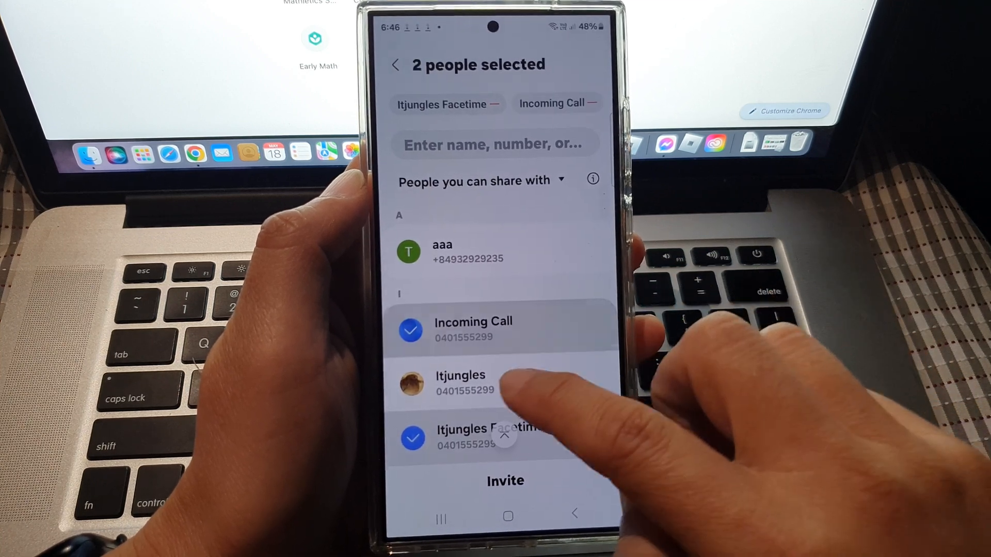
{"action": "left_click", "coordinate": [461, 381]}
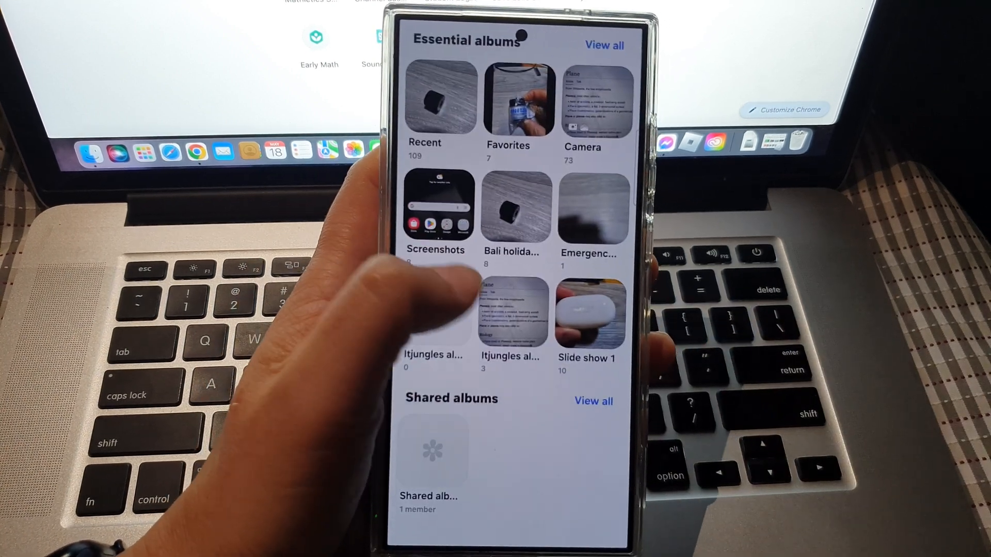
View all shared albums and enter the newly created, still-empty one
{"action": "left_click", "coordinate": [592, 400]}
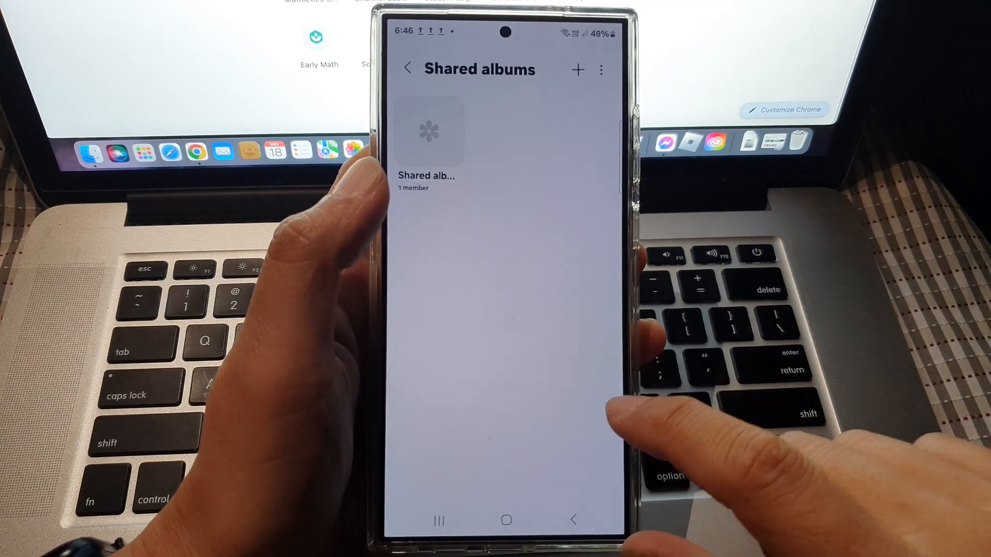
{"action": "left_click", "coordinate": [428, 131]}
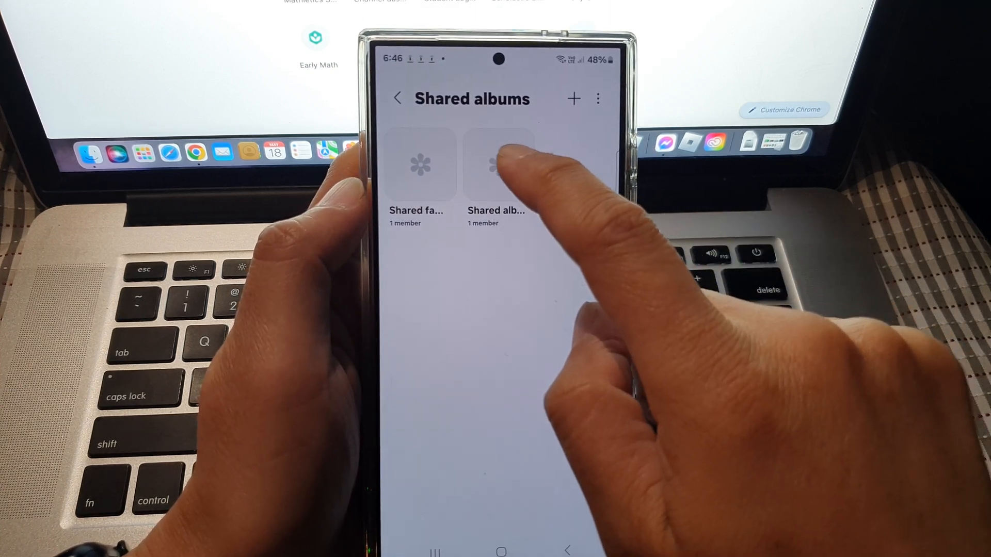
{"action": "left_click", "coordinate": [496, 164]}
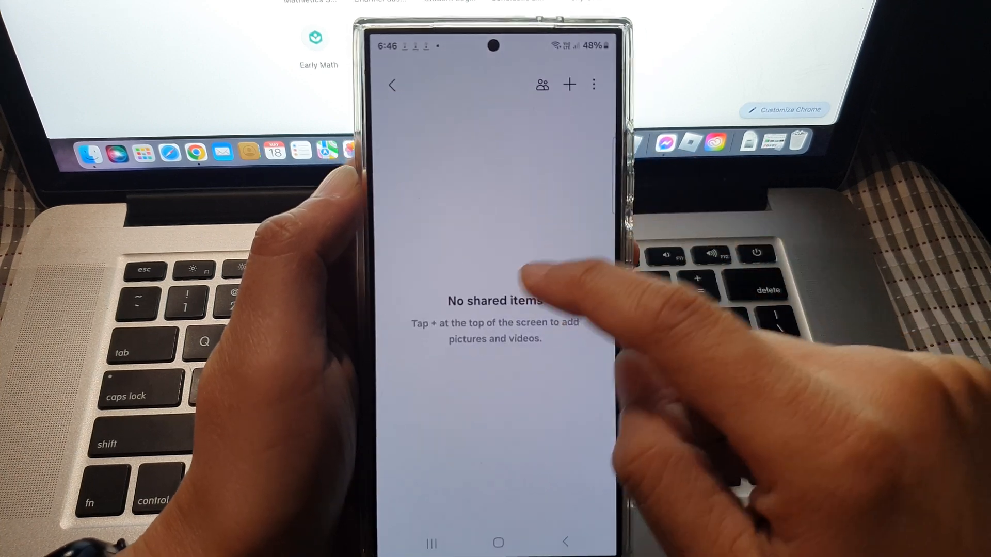
{"action": "left_click", "coordinate": [567, 83]}
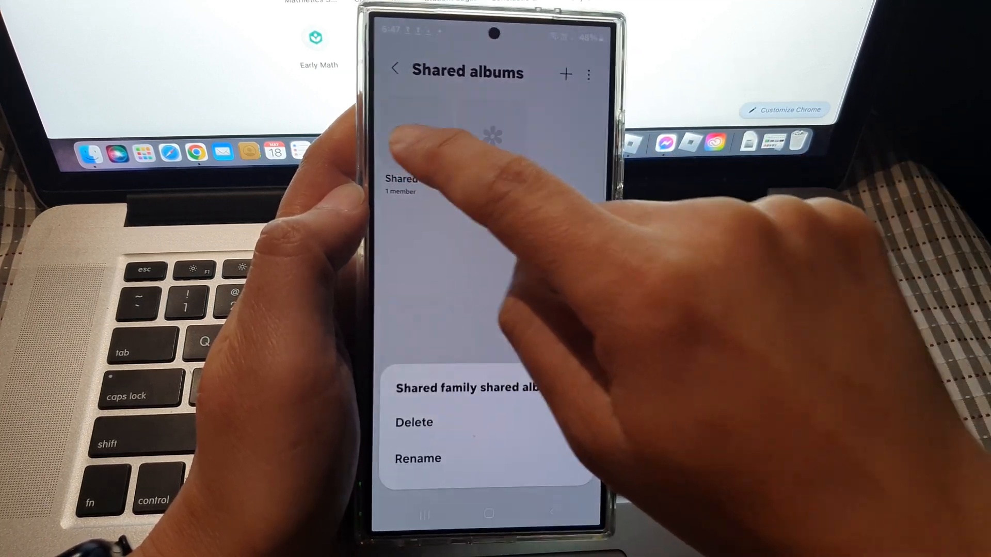
Delete the family shared album, confirm, and return to the Albums page
{"action": "left_click", "coordinate": [414, 422]}
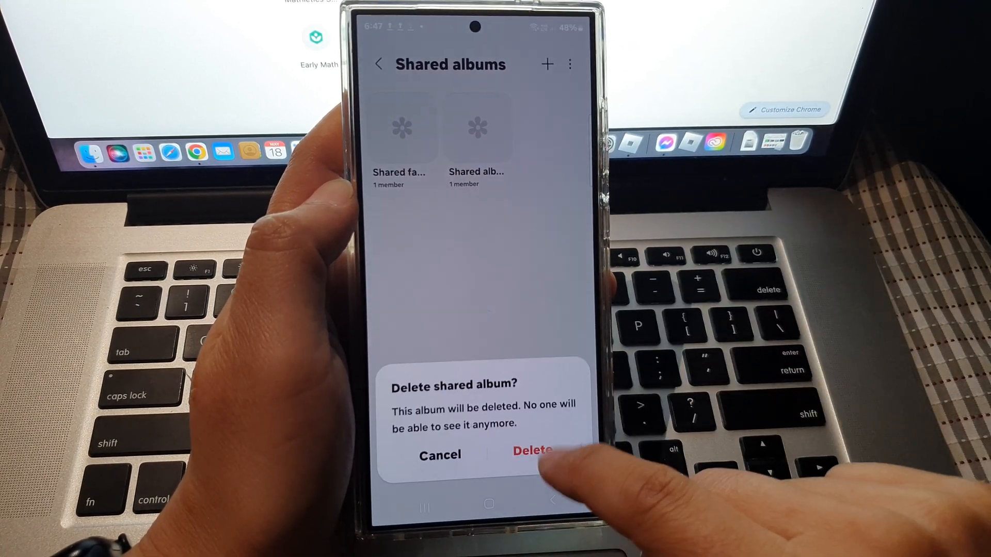
{"action": "left_click", "coordinate": [531, 451]}
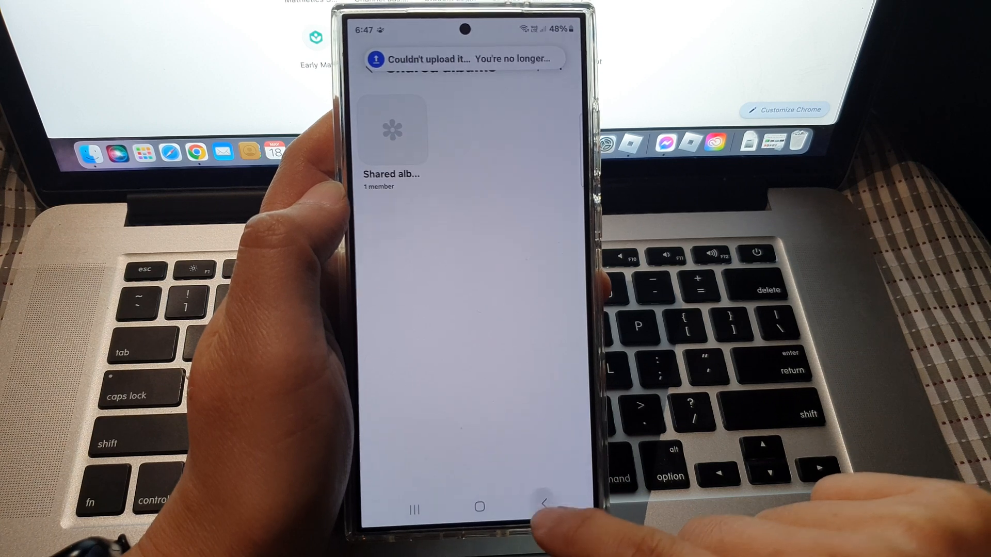
{"action": "left_click", "coordinate": [542, 504]}
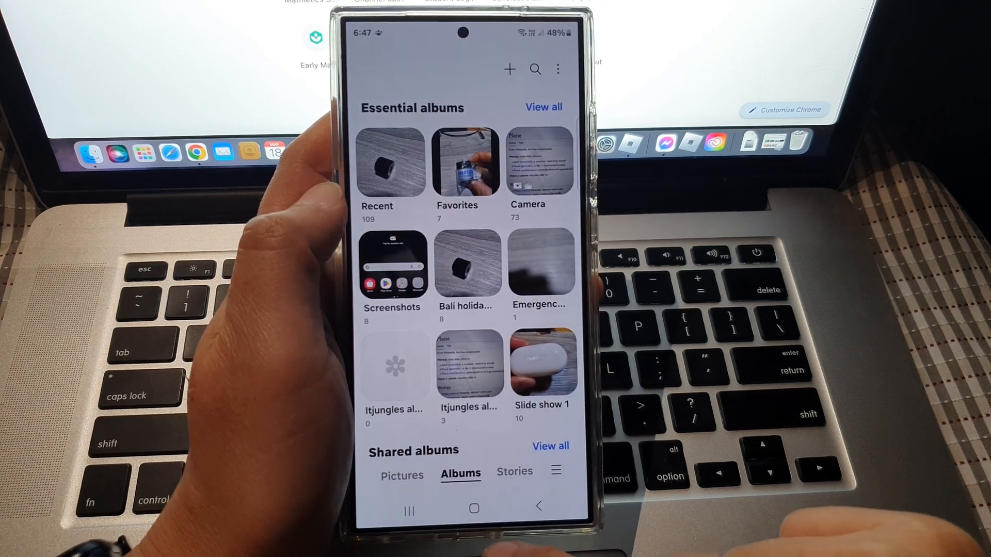